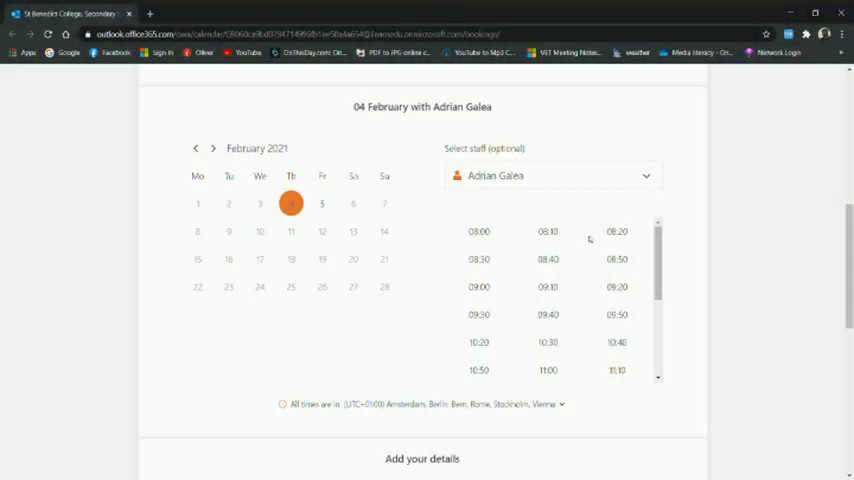
{"action": "mouse_move", "coordinate": [483, 264]}
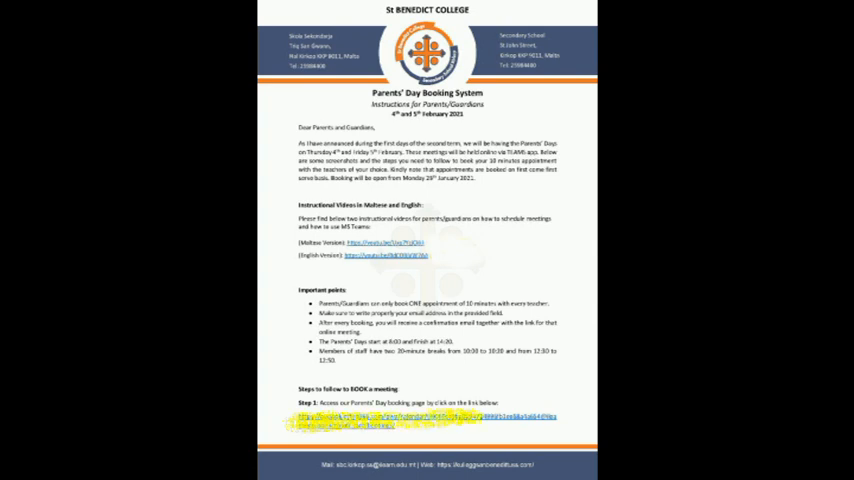
- Open the Parents' Day booking link and pick Maltese from the service list
{"action": "left_click", "coordinate": [420, 417]}
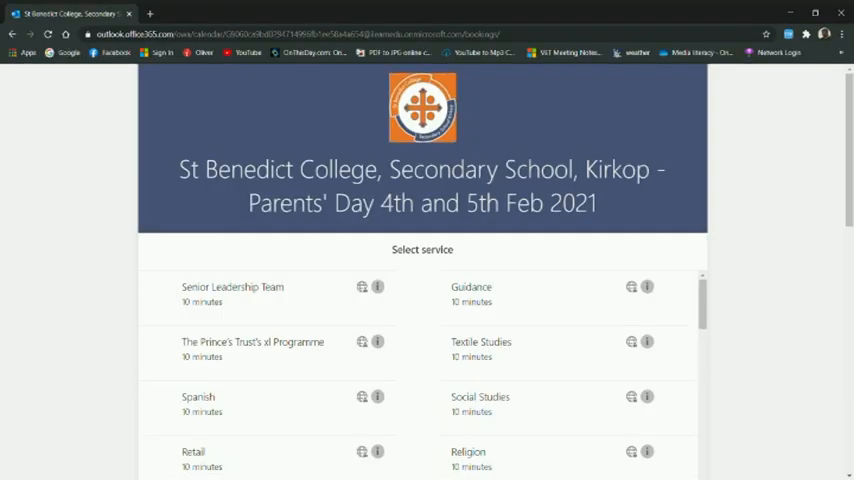
{"action": "mouse_move", "coordinate": [781, 167]}
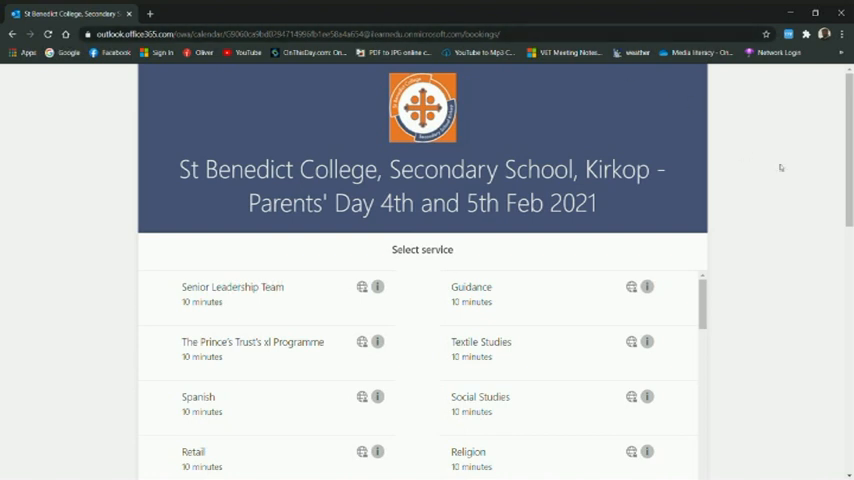
{"action": "scroll", "scroll_direction": "down", "scroll_amount": 3}
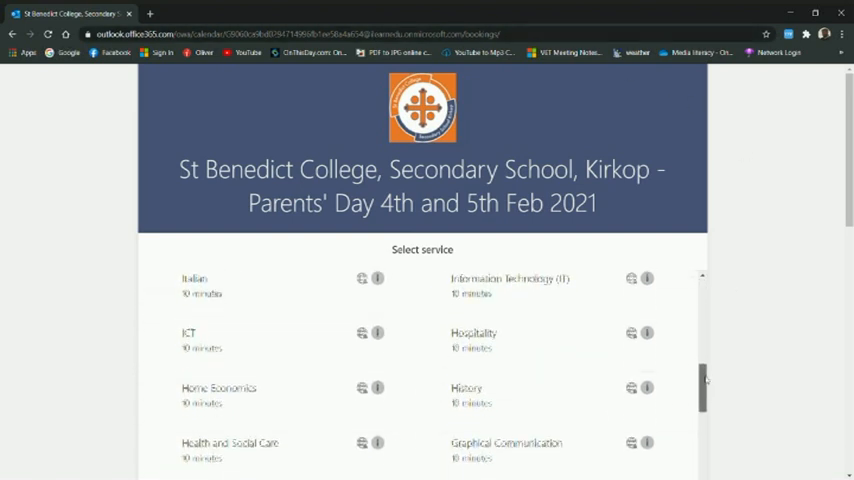
{"action": "scroll", "scroll_direction": "up", "scroll_amount": 3}
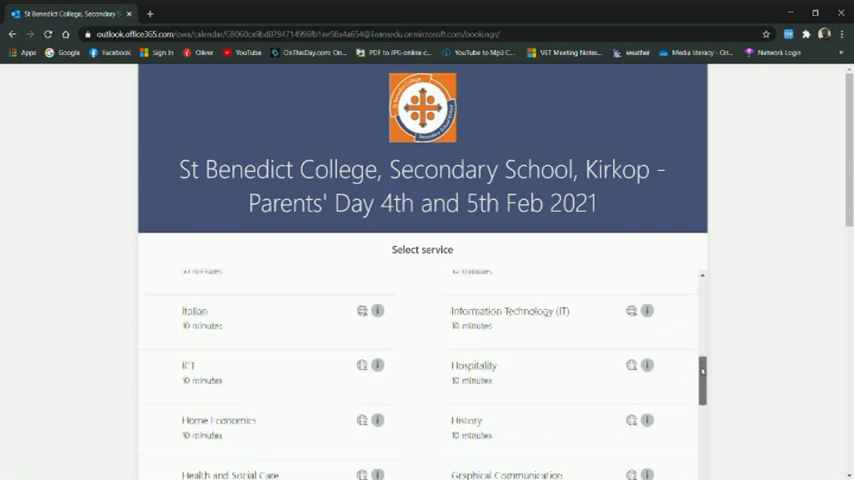
{"action": "scroll", "scroll_direction": "up", "scroll_amount": 3}
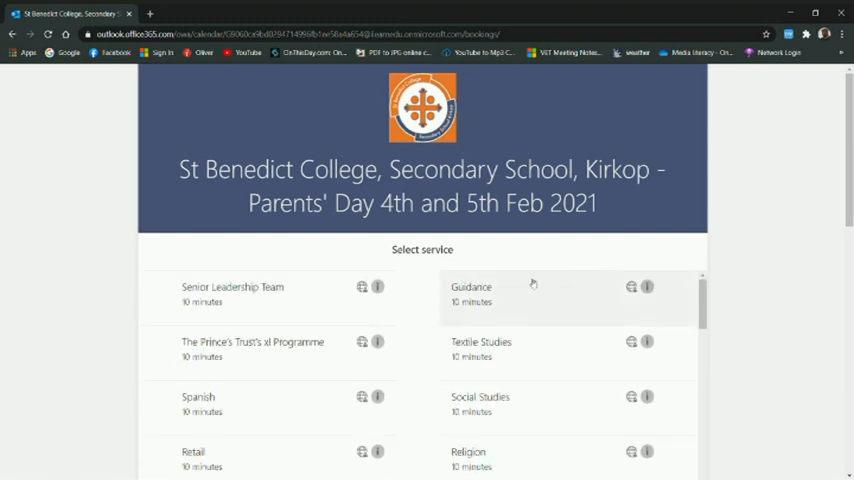
{"action": "mouse_move", "coordinate": [218, 297]}
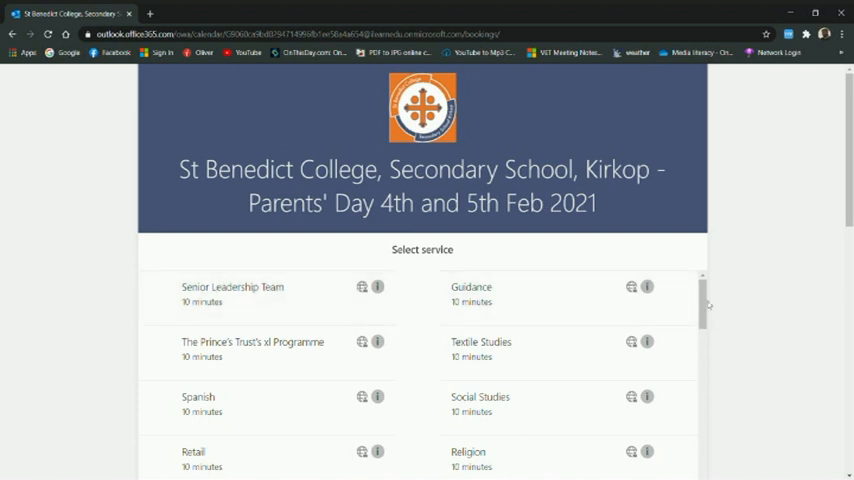
{"action": "scroll", "scroll_direction": "down", "scroll_amount": 3}
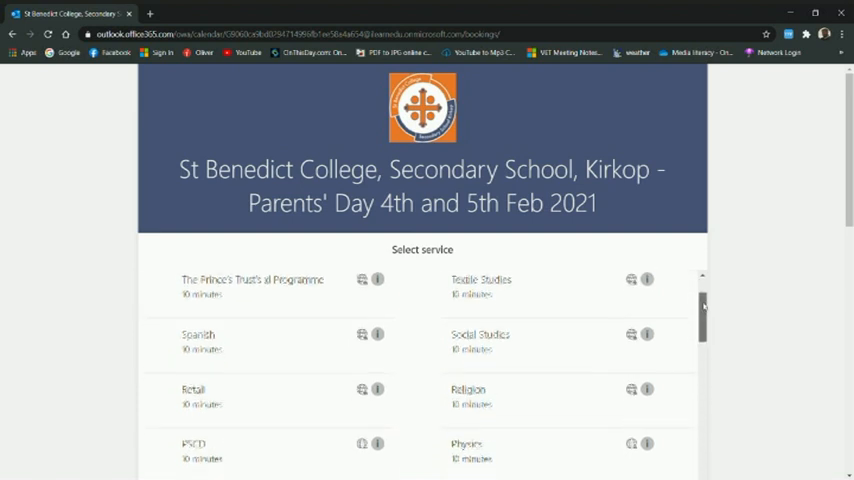
{"action": "scroll", "scroll_direction": "down", "scroll_amount": 3}
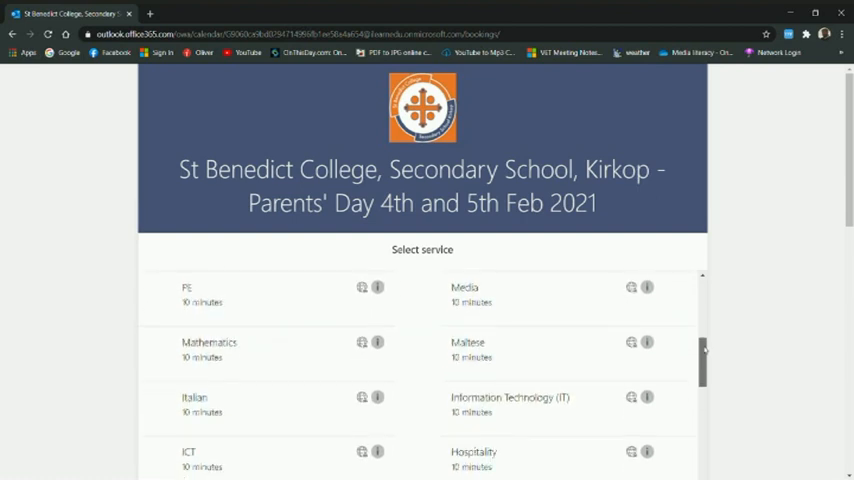
{"action": "scroll", "scroll_direction": "down", "scroll_amount": 3}
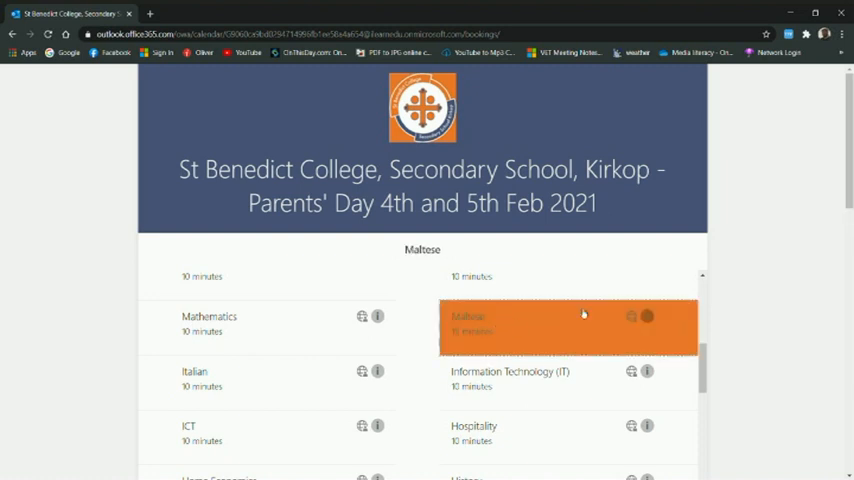
{"action": "scroll", "scroll_direction": "down", "scroll_amount": 3}
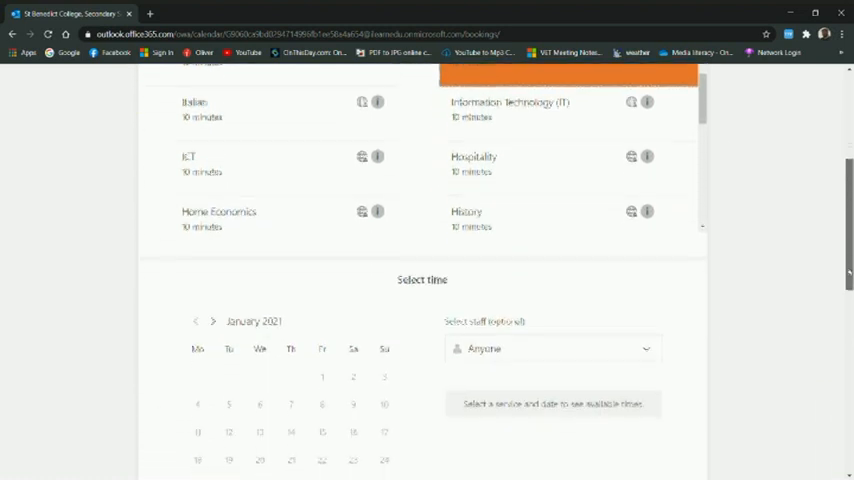
{"action": "scroll", "scroll_direction": "down", "scroll_amount": 3}
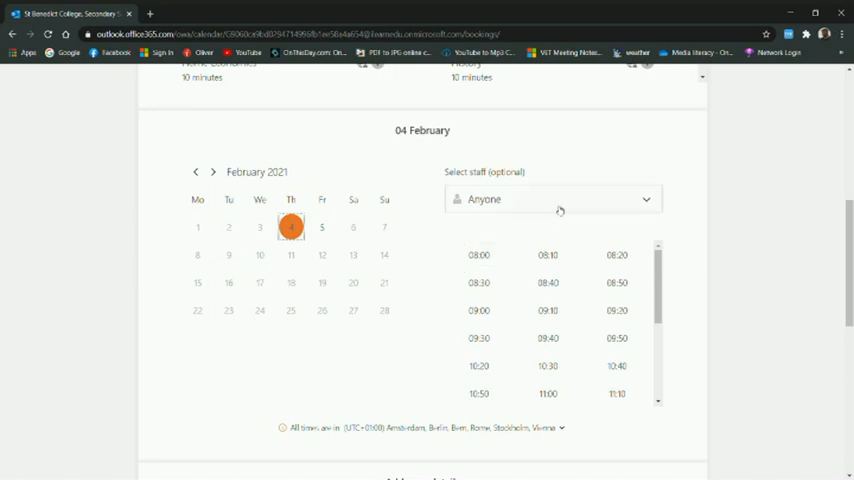
{"action": "left_click", "coordinate": [551, 199]}
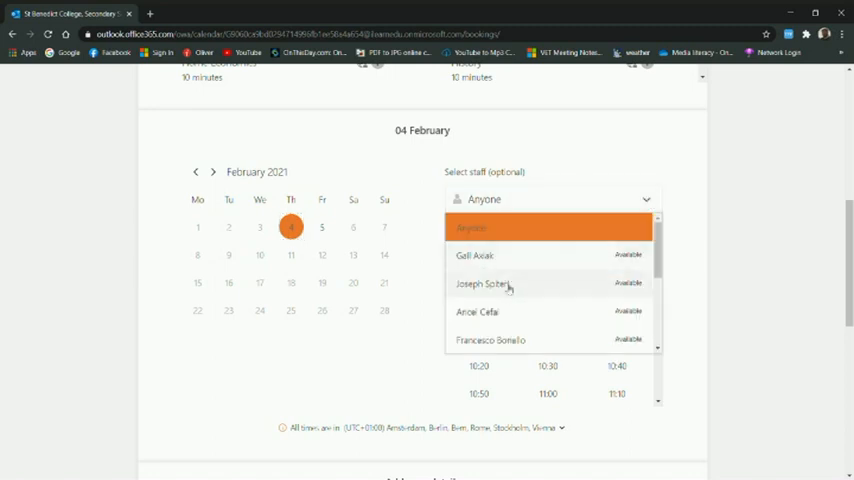
{"action": "left_click", "coordinate": [477, 312]}
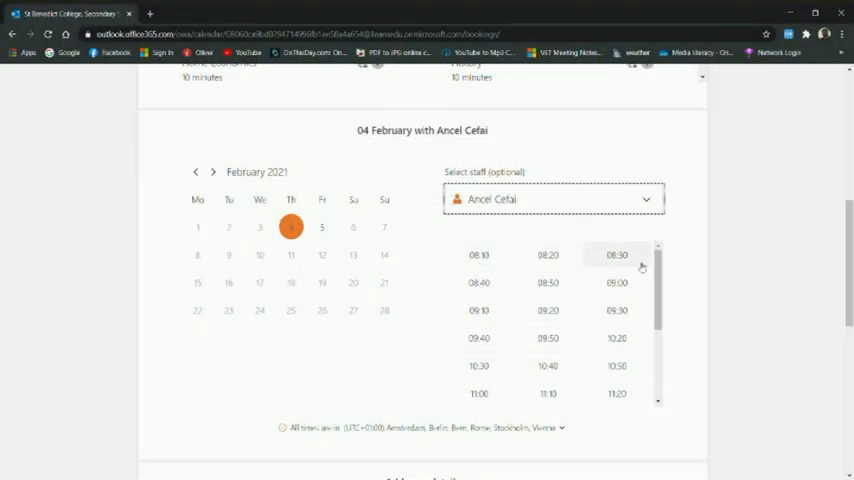
- Choose the 10:30 time slot and move down to the Add your details form
{"action": "scroll", "scroll_direction": "down", "scroll_amount": 3}
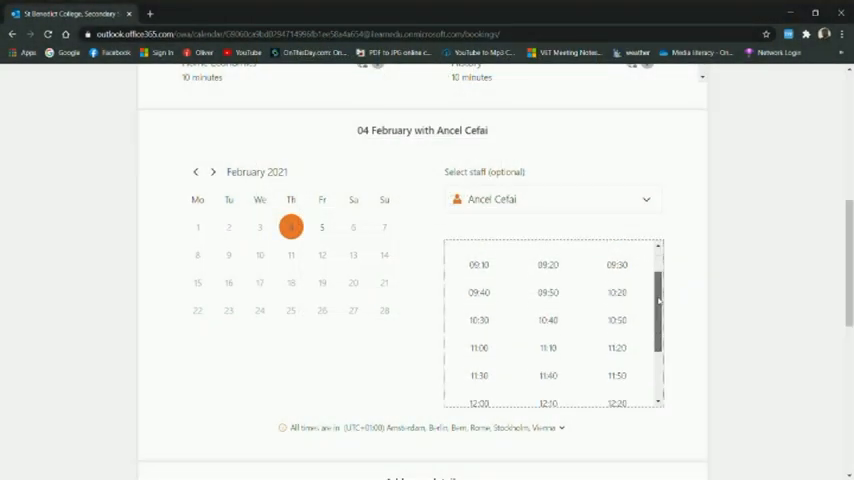
{"action": "left_click", "coordinate": [478, 319]}
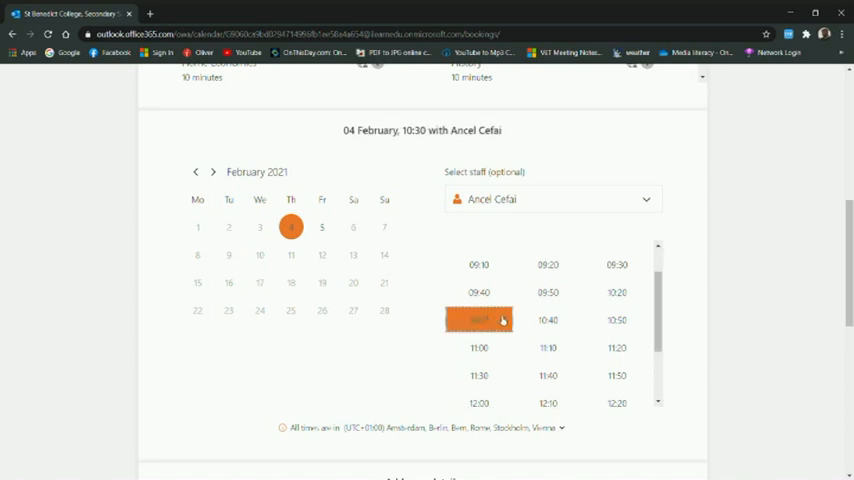
{"action": "scroll", "scroll_direction": "down", "scroll_amount": 3}
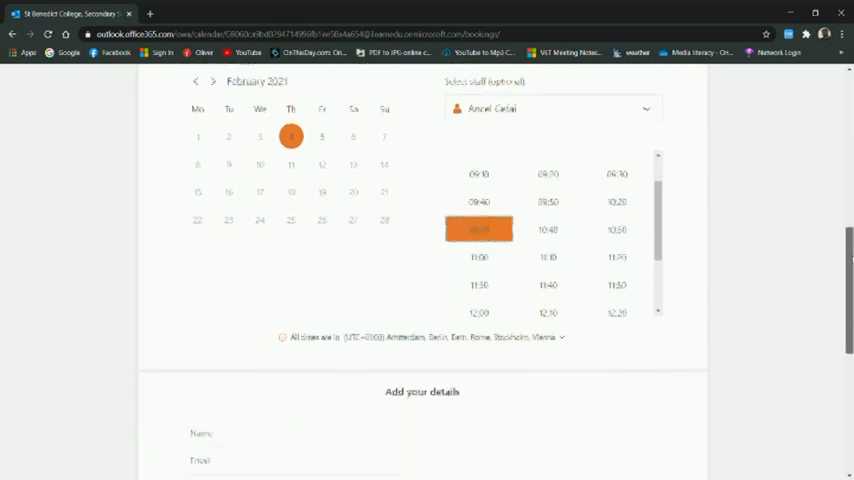
{"action": "scroll", "scroll_direction": "down", "scroll_amount": 3}
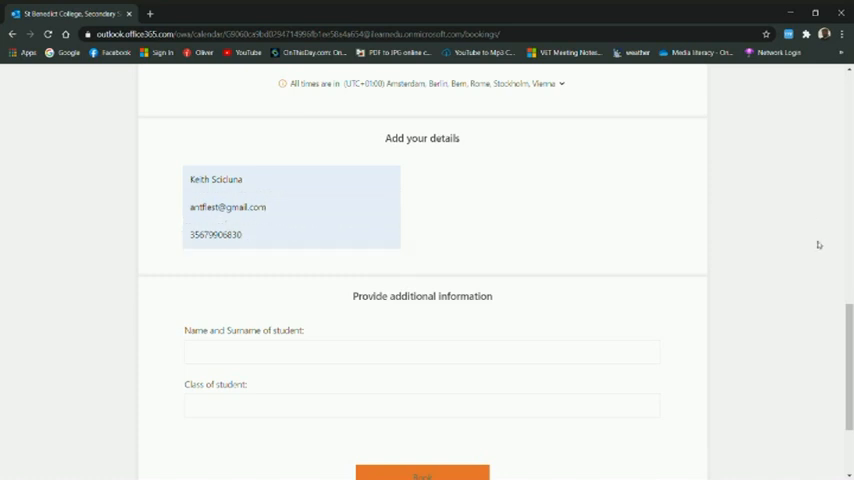
{"action": "scroll", "scroll_direction": "down", "scroll_amount": 3}
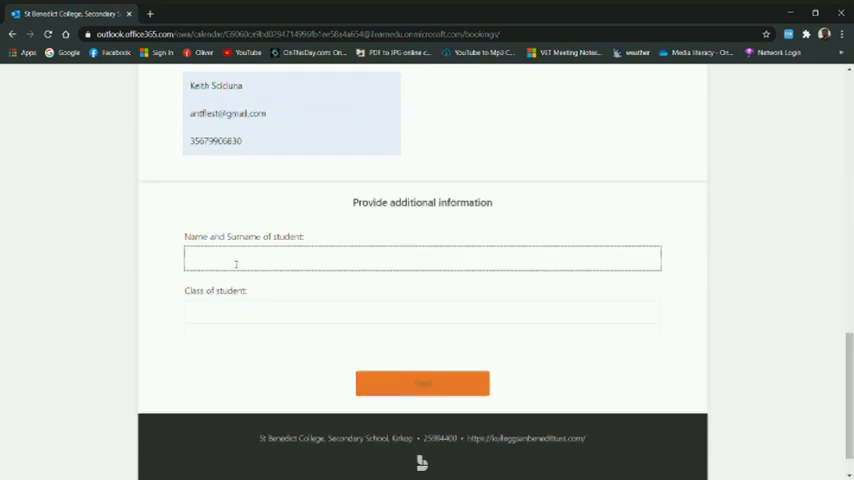
{"action": "type", "text": "Keith Scicluna"}
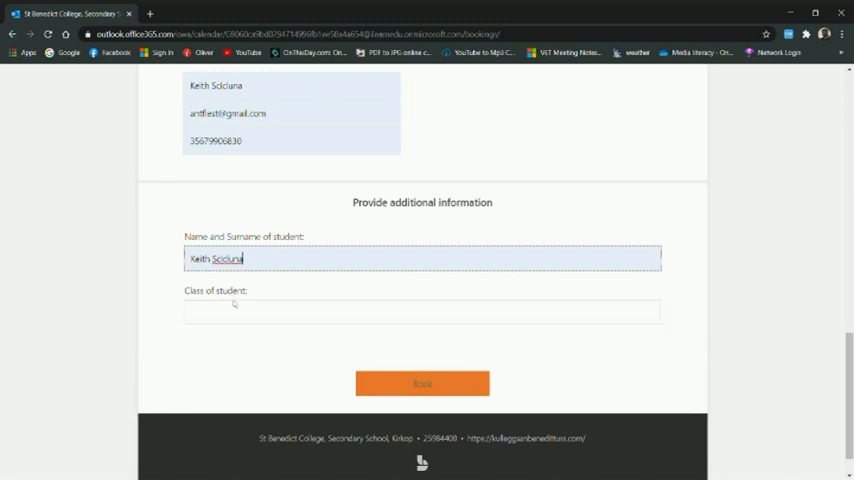
{"action": "type", "text": "1.1"}
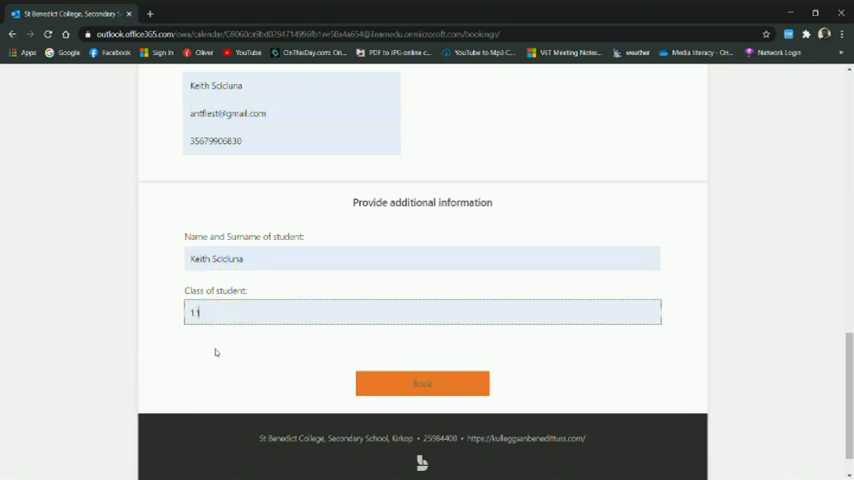
{"action": "mouse_move", "coordinate": [429, 384]}
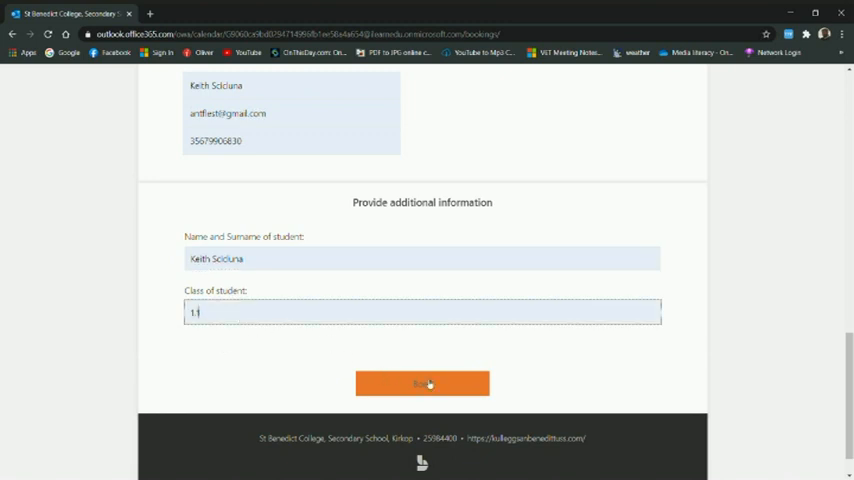
- Book the Maltese meeting and dismiss the thank-you confirmation
{"action": "left_click", "coordinate": [422, 384]}
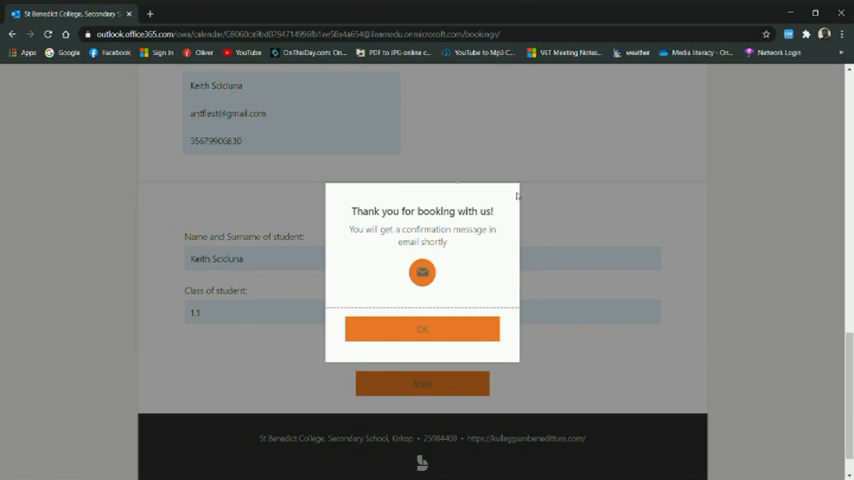
{"action": "mouse_move", "coordinate": [505, 329]}
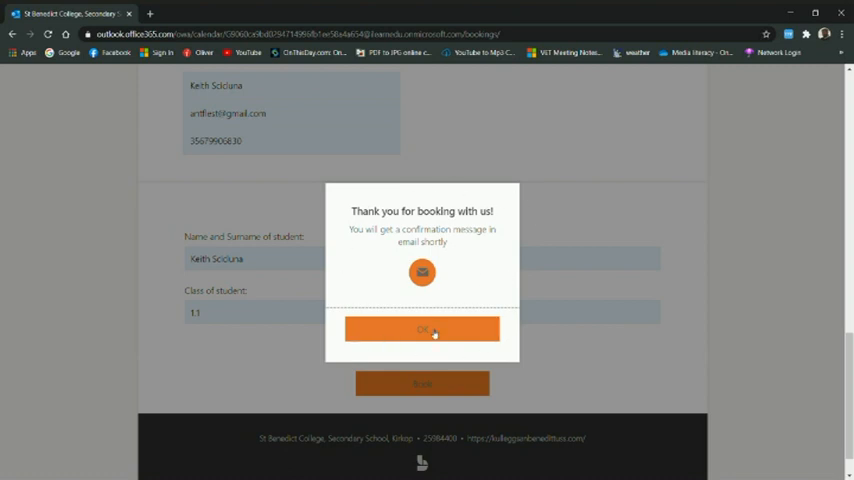
{"action": "left_click", "coordinate": [422, 330]}
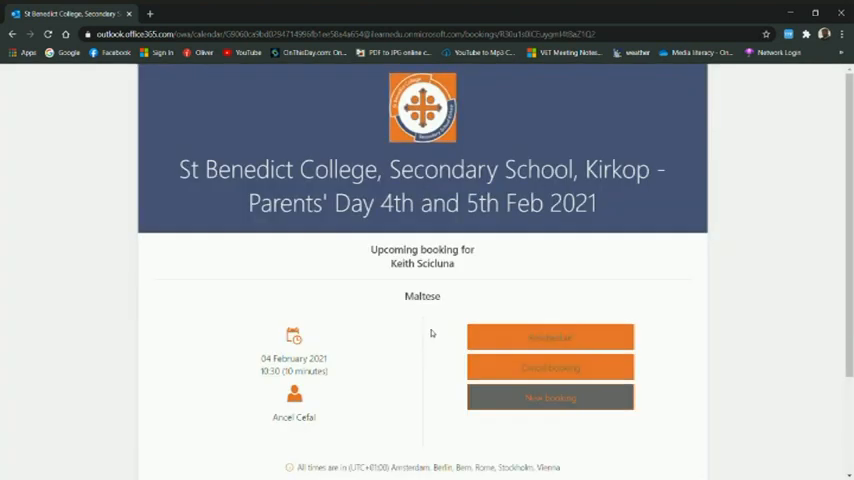
{"action": "mouse_move", "coordinate": [429, 323]}
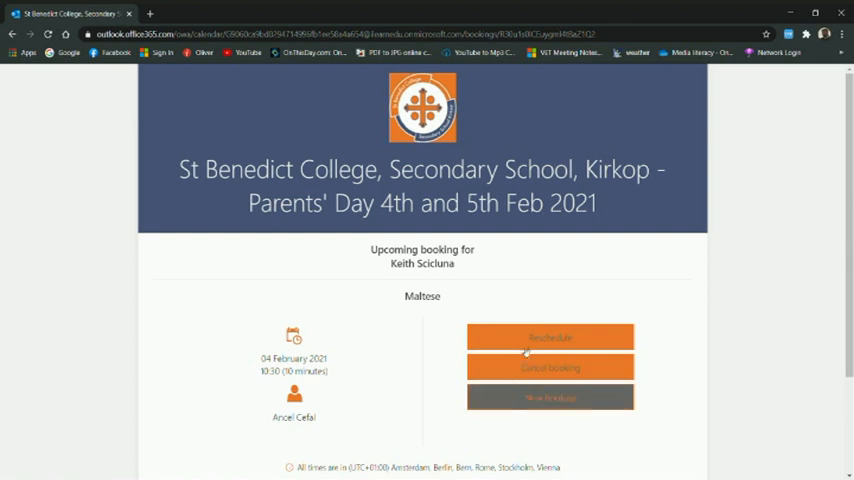
{"action": "mouse_move", "coordinate": [550, 340]}
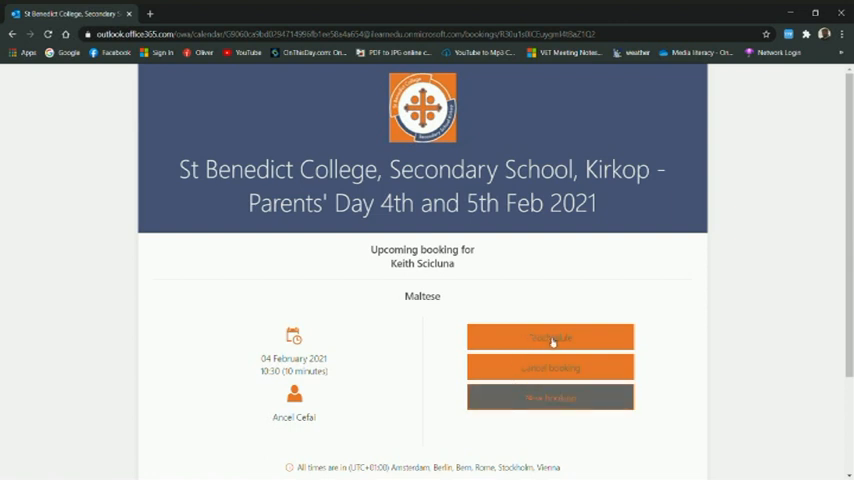